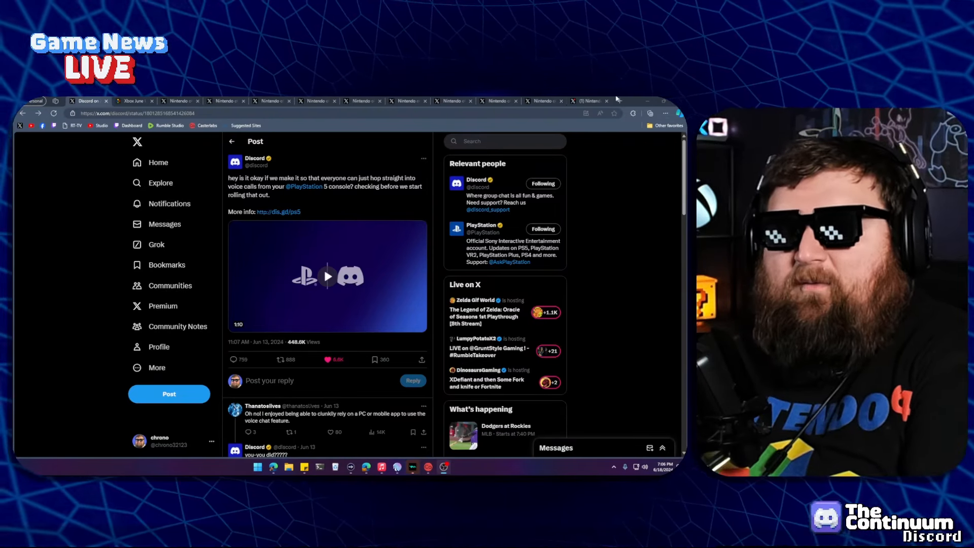
# Switch from the Discord PS5 voice-call post to the XboxEra Xbox June Update article
pyautogui.click(134, 100)
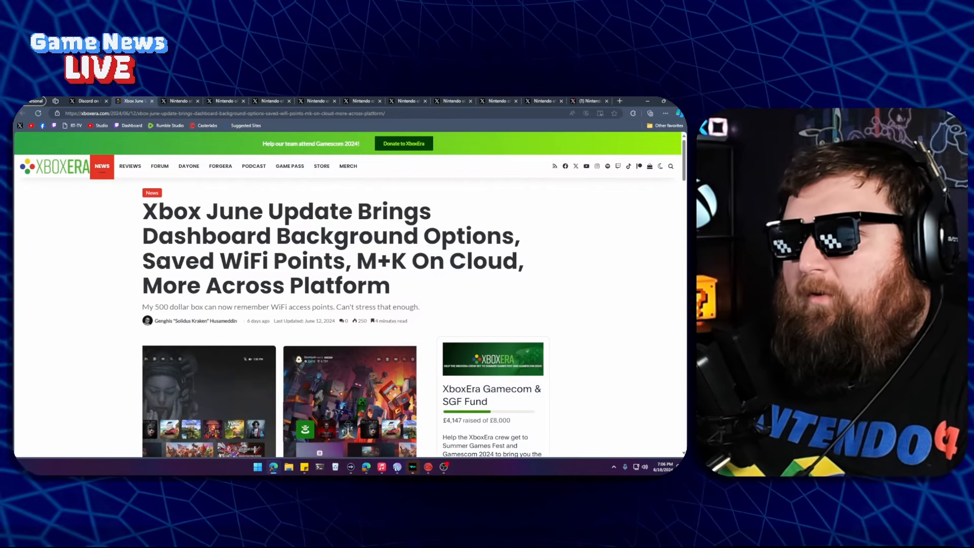
# Read past the header images to 'Personalize Your Home Backgrounds' and the saved WiFi networks section
pyautogui.scroll(-3)
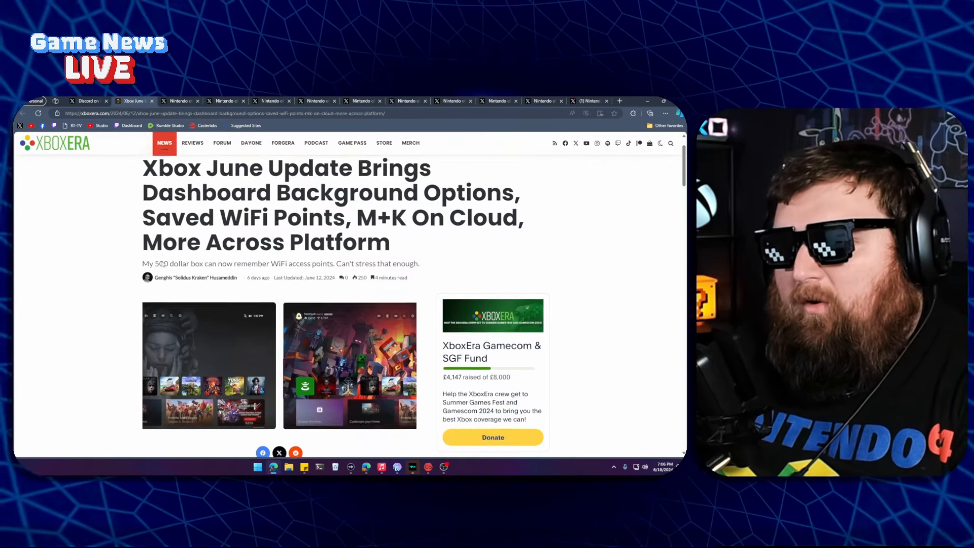
pyautogui.scroll(-3)
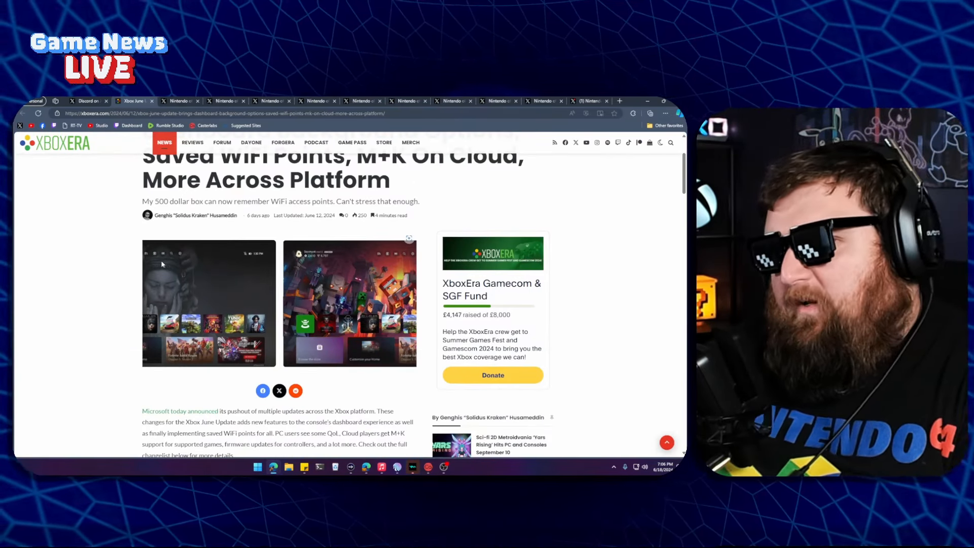
pyautogui.scroll(-3)
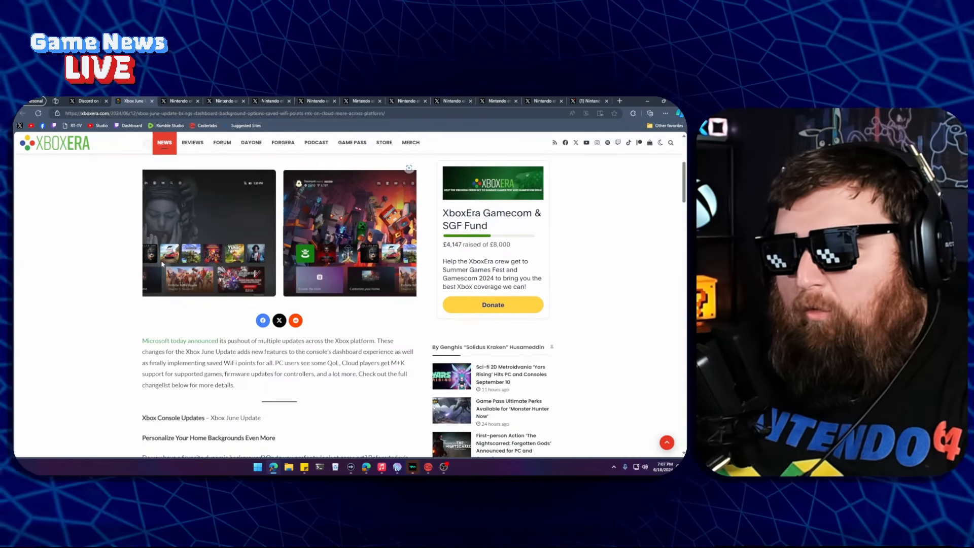
pyautogui.scroll(-3)
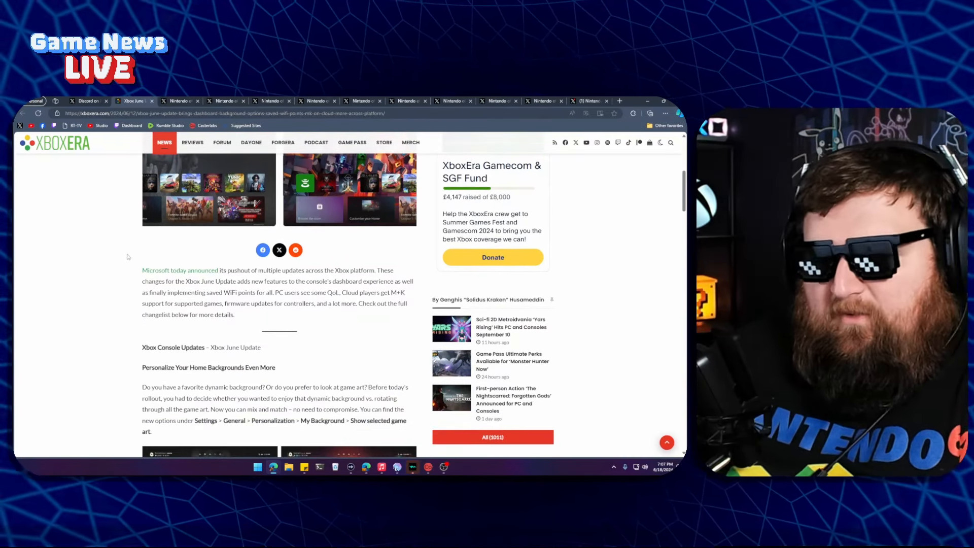
pyautogui.scroll(-3)
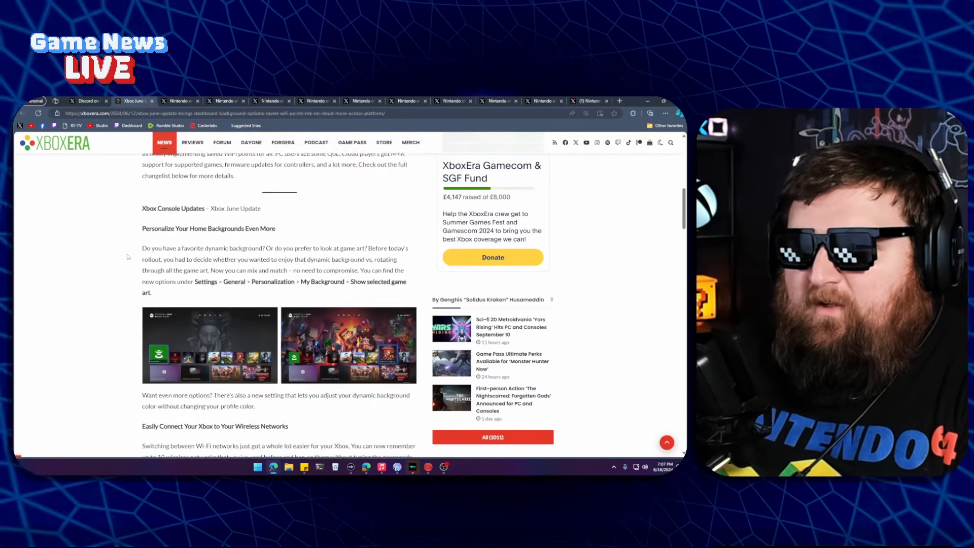
pyautogui.scroll(-3)
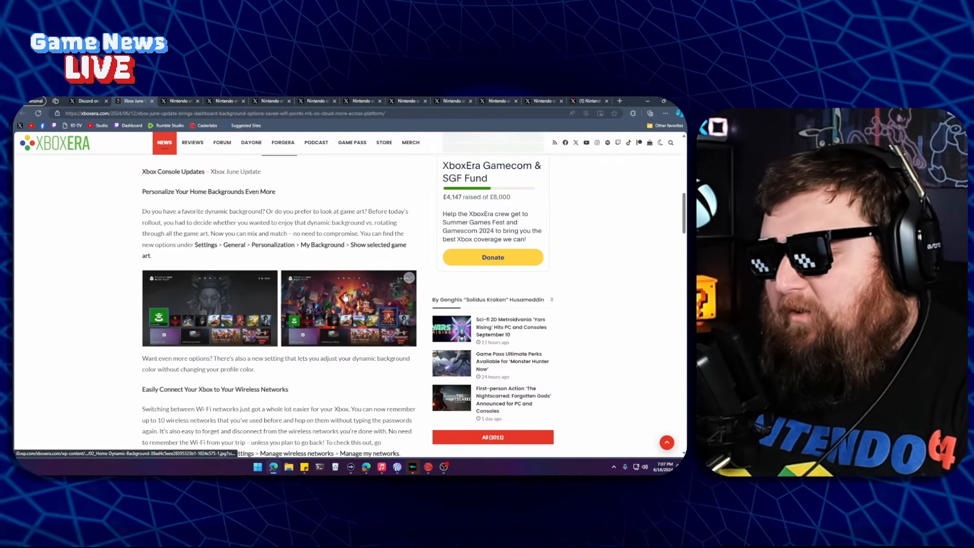
pyautogui.moveTo(365, 272)
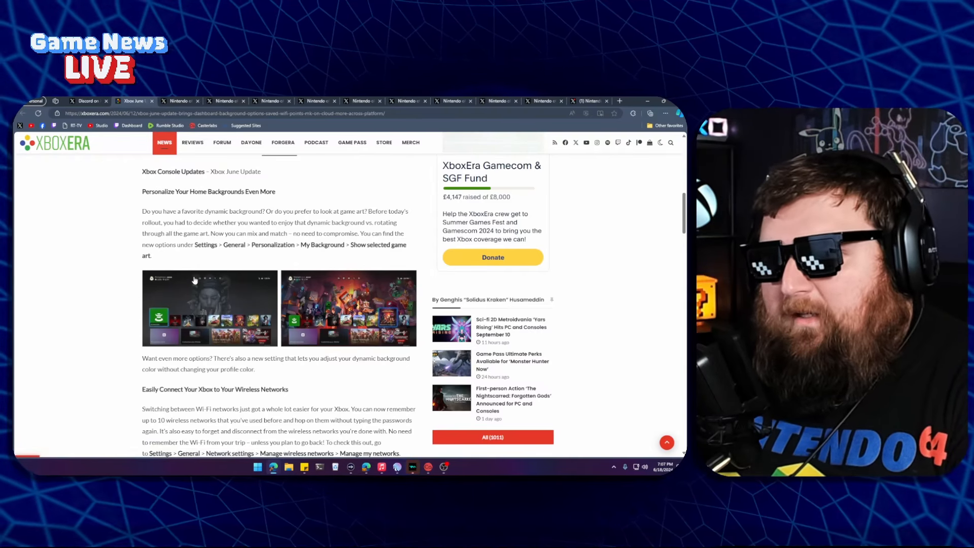
pyautogui.scroll(-3)
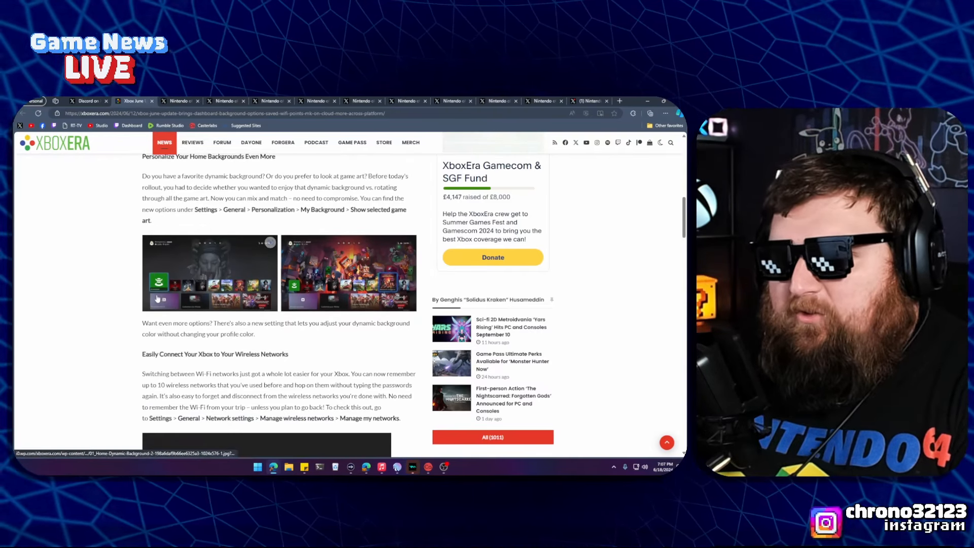
pyautogui.moveTo(158, 281)
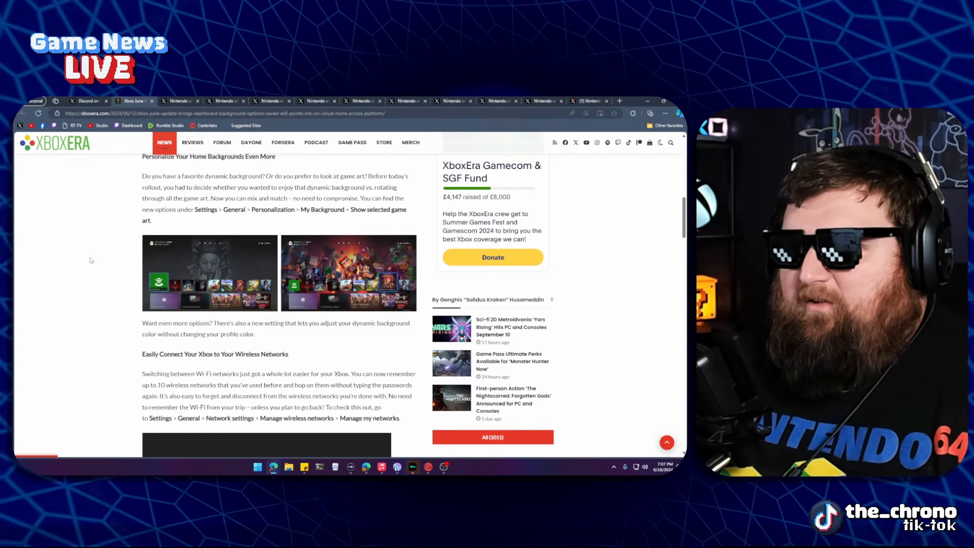
# Read on through 'Manage Your Subscriptions', console experiments and Xbox Wireless Controller firmware updates
pyautogui.scroll(-3)
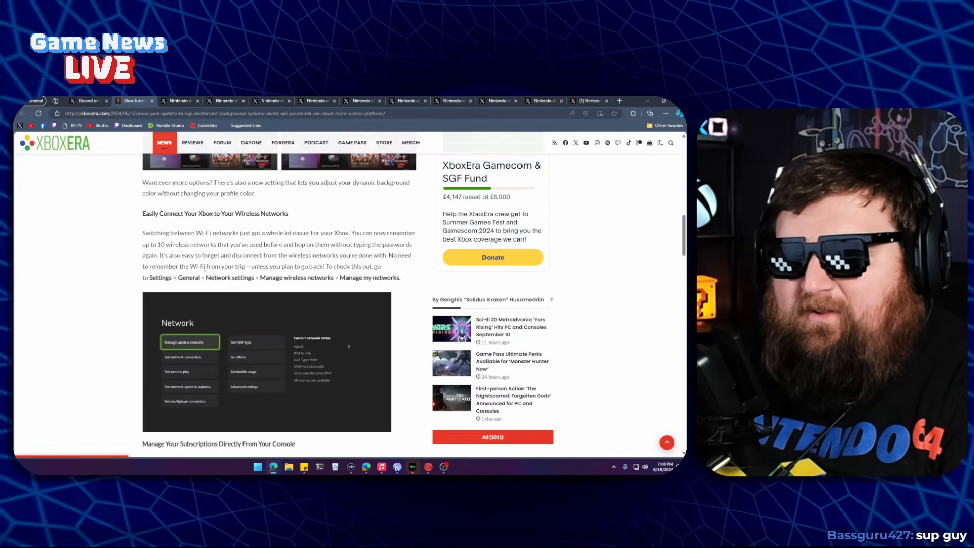
pyautogui.scroll(-3)
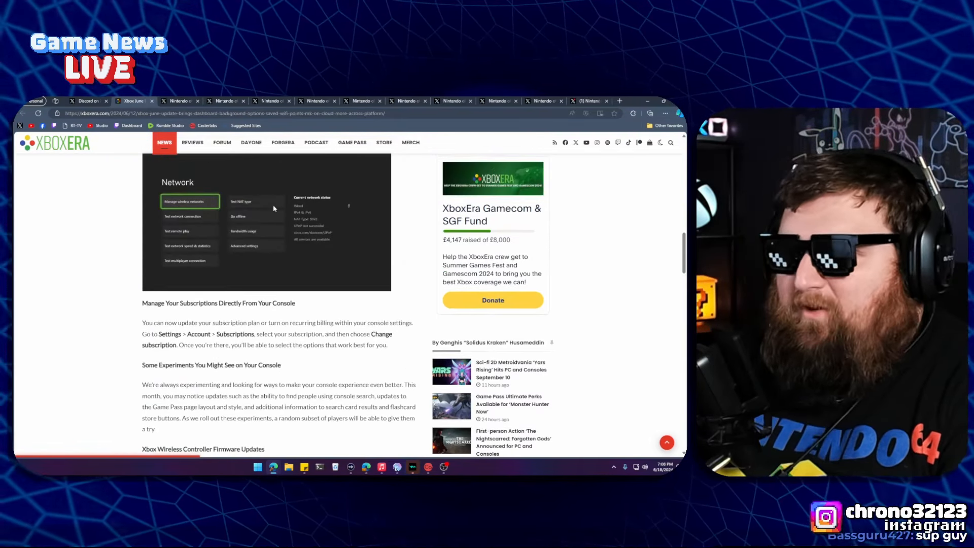
pyautogui.scroll(-3)
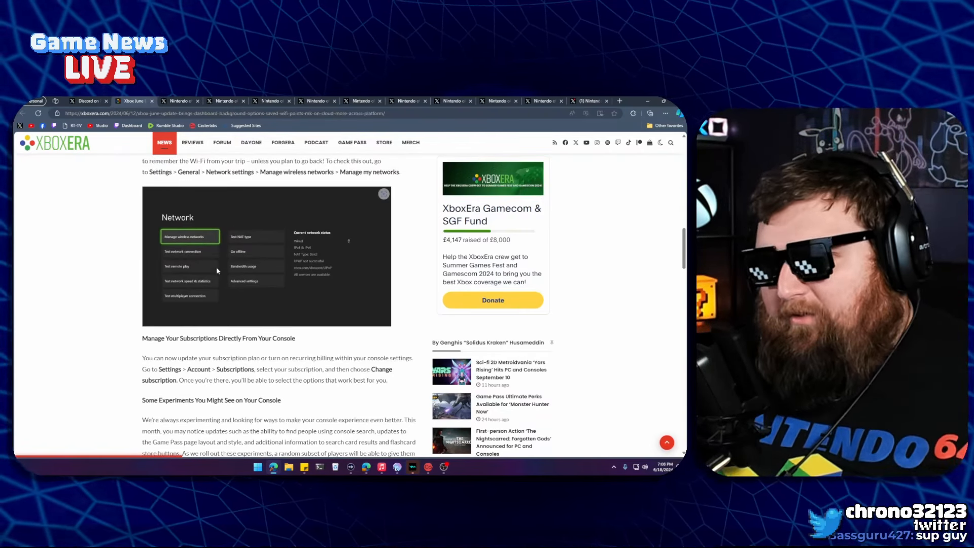
pyautogui.scroll(-3)
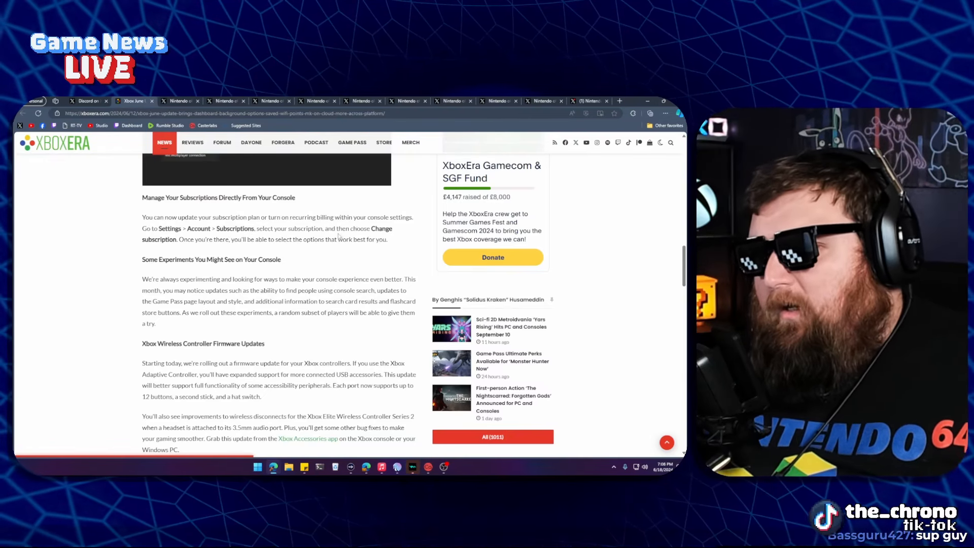
# Read down to the Game Pass PC navigation menu and cloud game data management sections
pyautogui.scroll(-3)
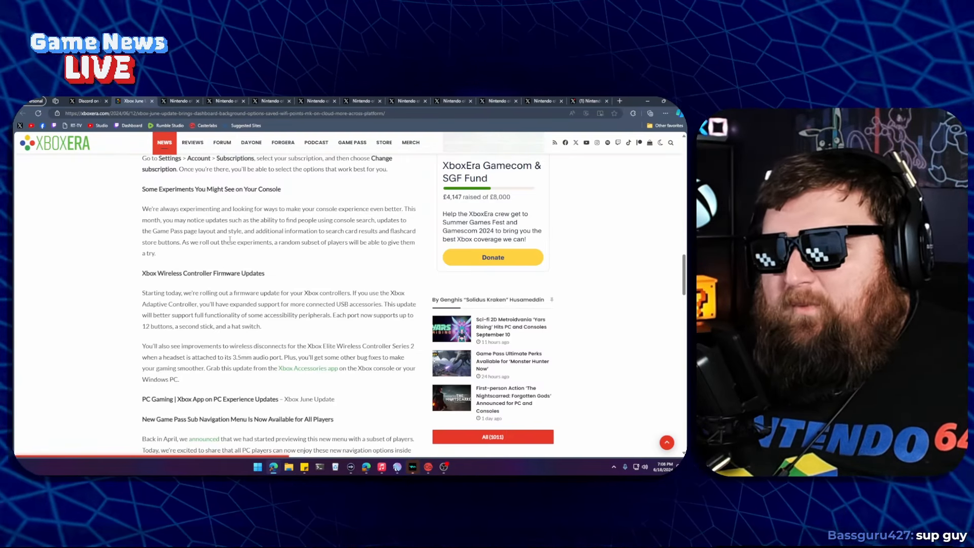
pyautogui.scroll(-3)
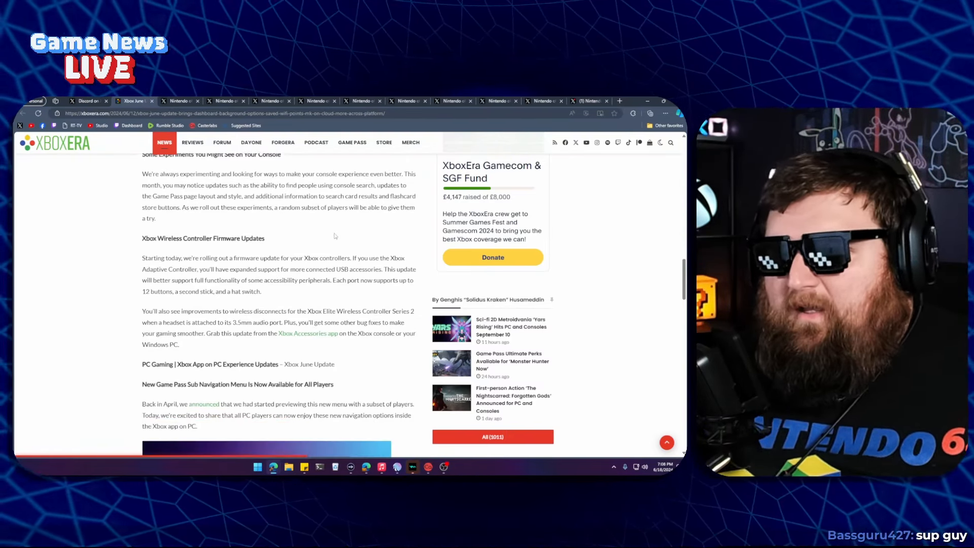
pyautogui.scroll(-3)
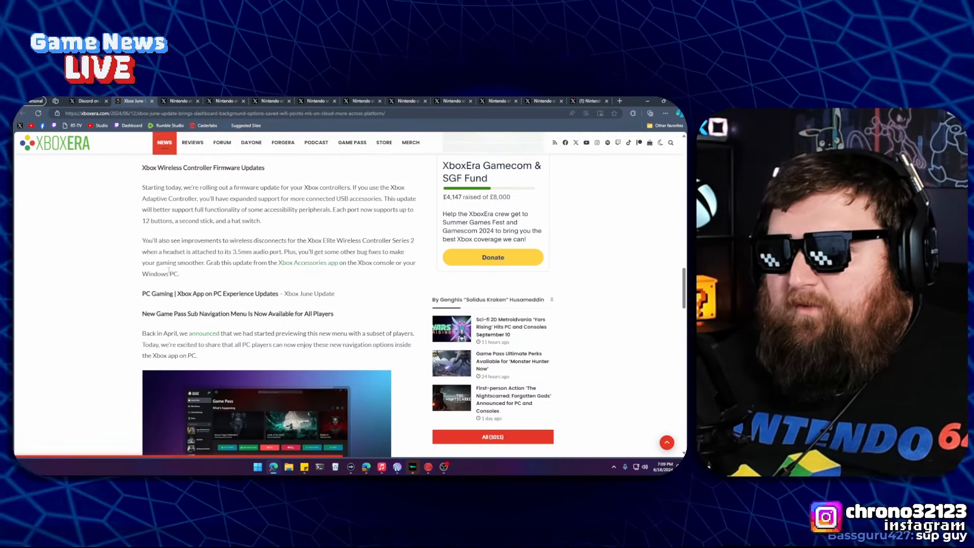
pyautogui.scroll(-3)
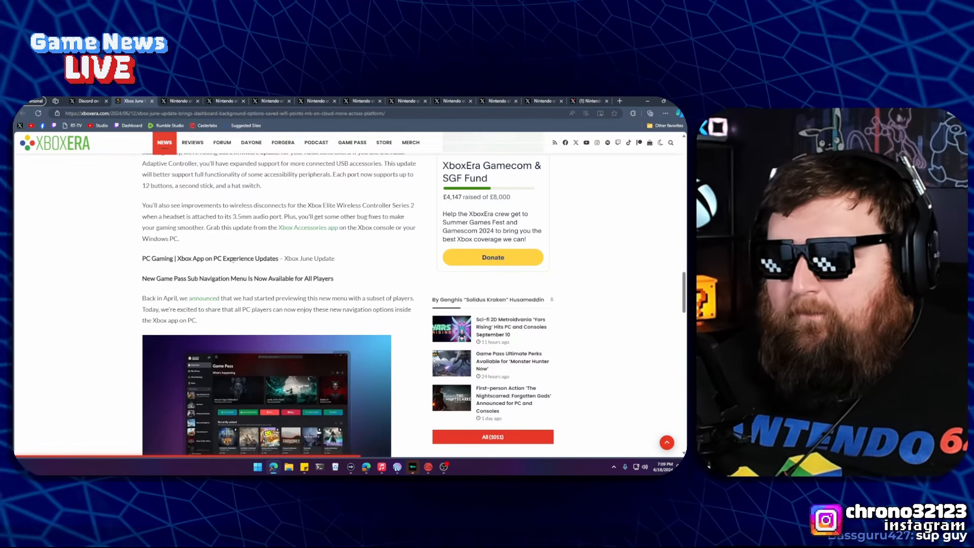
pyautogui.scroll(-3)
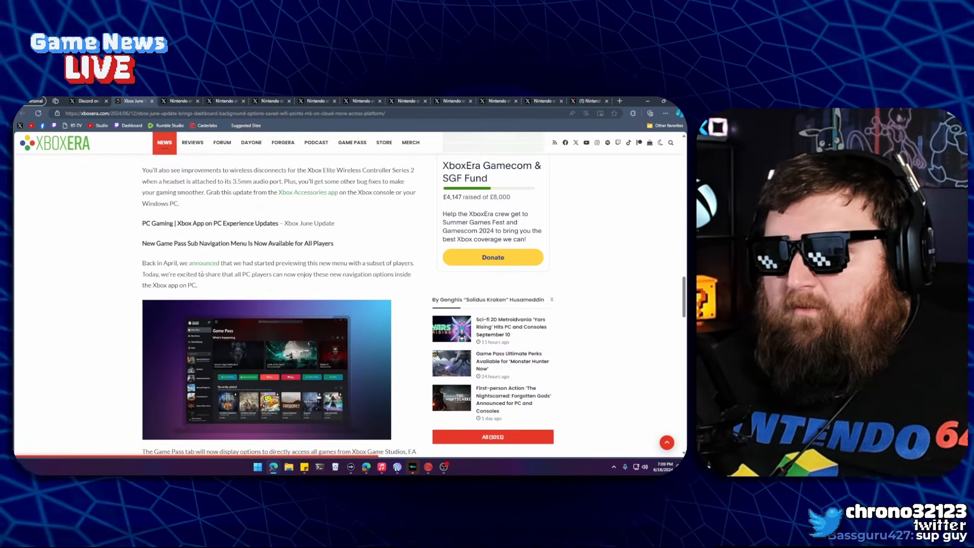
pyautogui.scroll(-3)
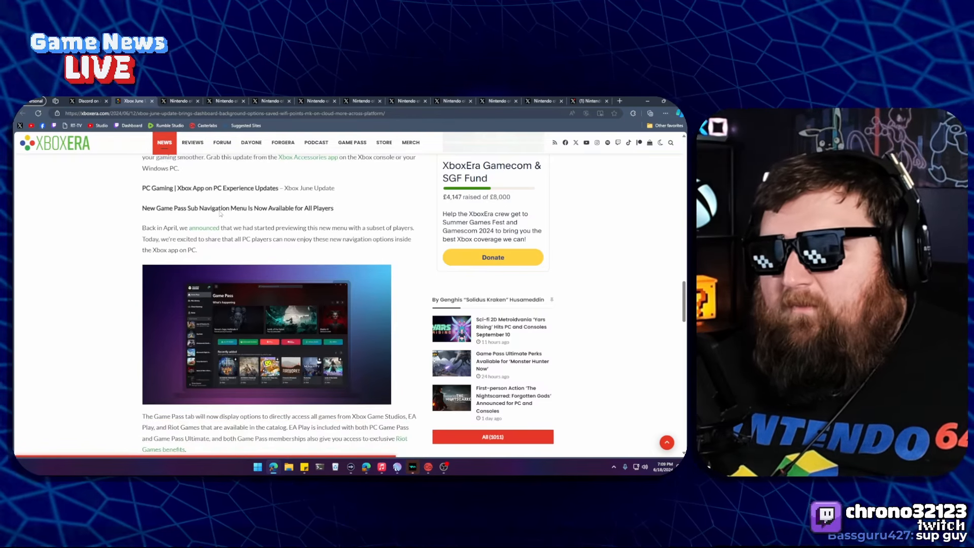
# Continue to the Mouse and Keyboard for Xbox Cloud Gaming section
pyautogui.scroll(-3)
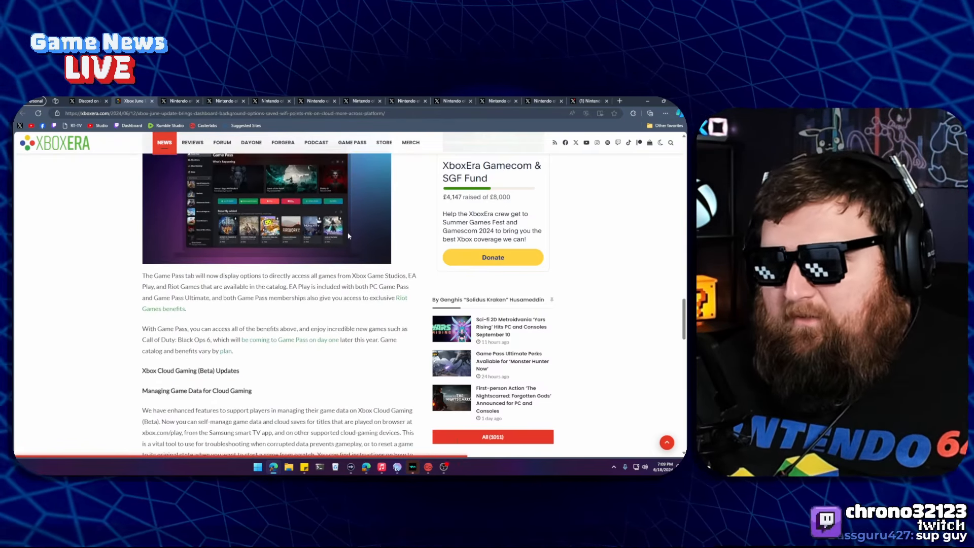
pyautogui.scroll(-3)
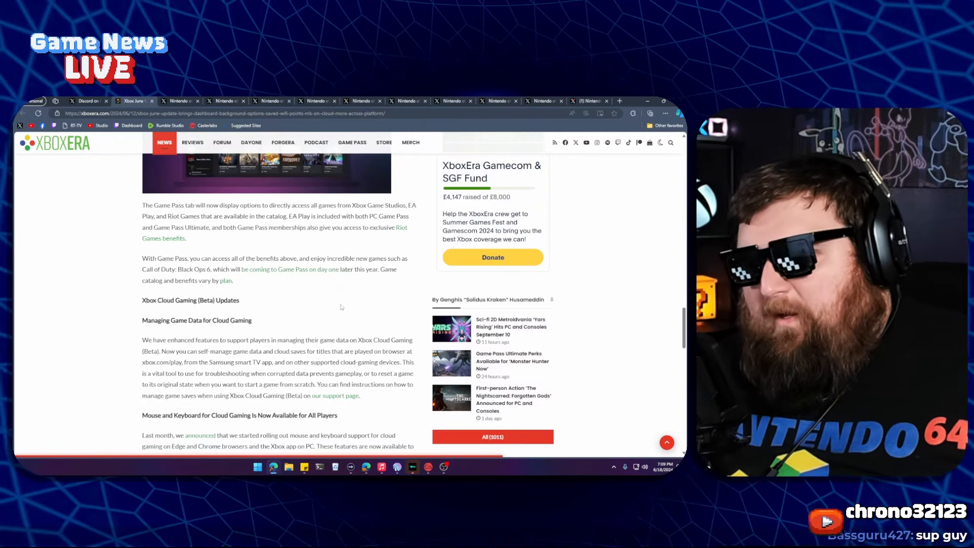
pyautogui.scroll(-3)
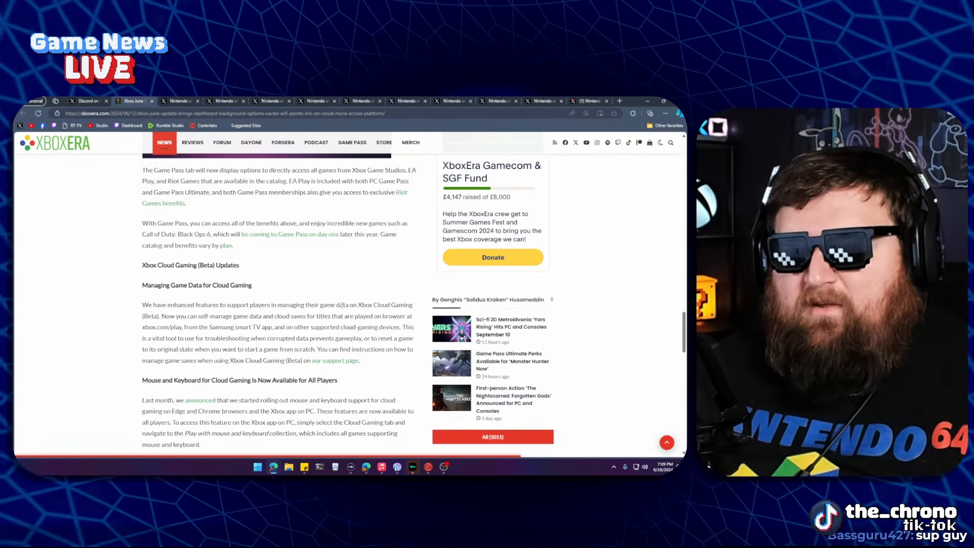
pyautogui.scroll(-3)
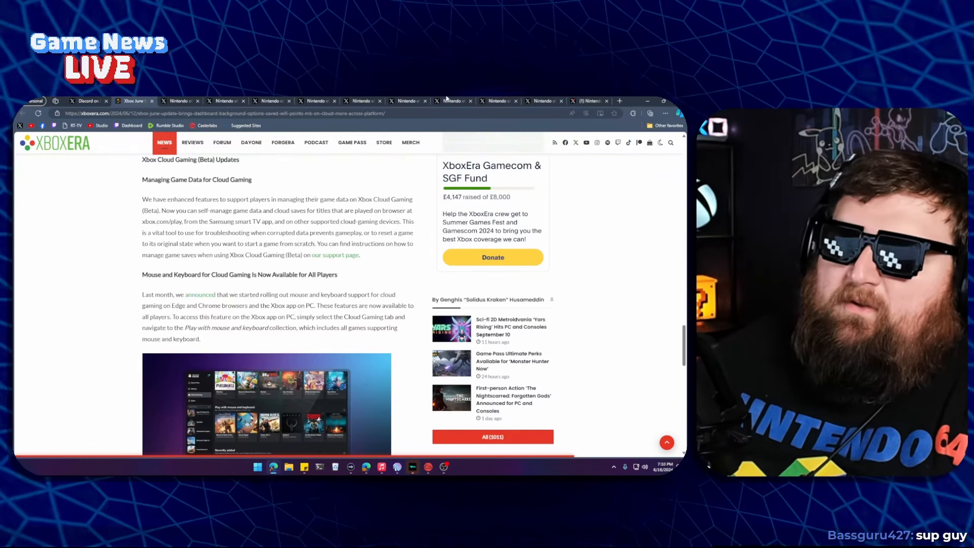
pyautogui.scroll(-3)
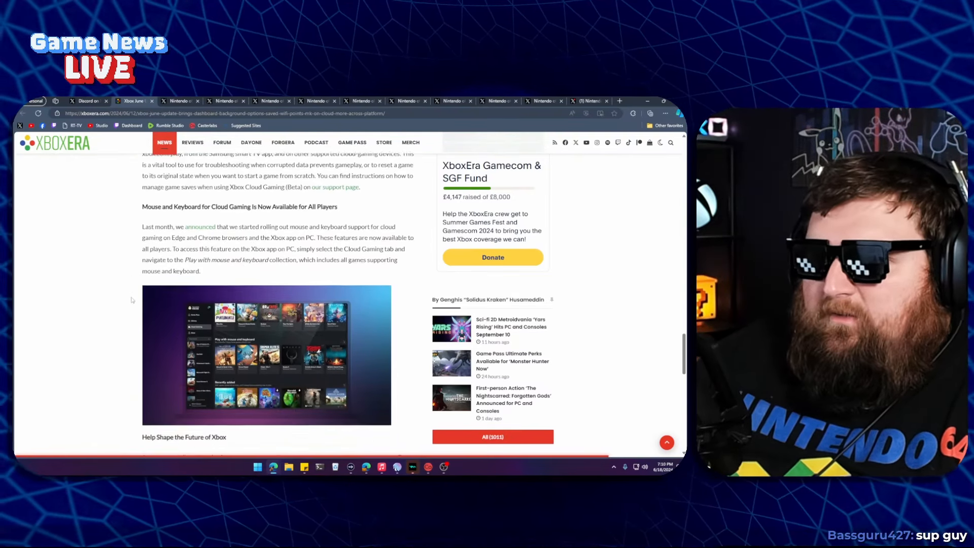
# Finish the XboxEra article before moving to Nintendo of America's Mario & Luigi: Brothership post
pyautogui.scroll(-3)
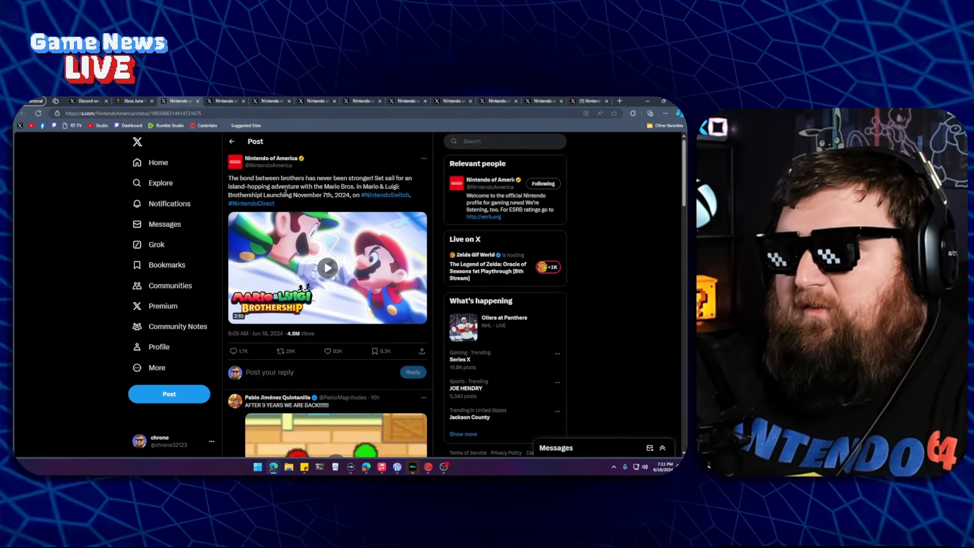
# Zoom the page in on the Brothership post to enlarge its text and video
pyautogui.click(584, 126)
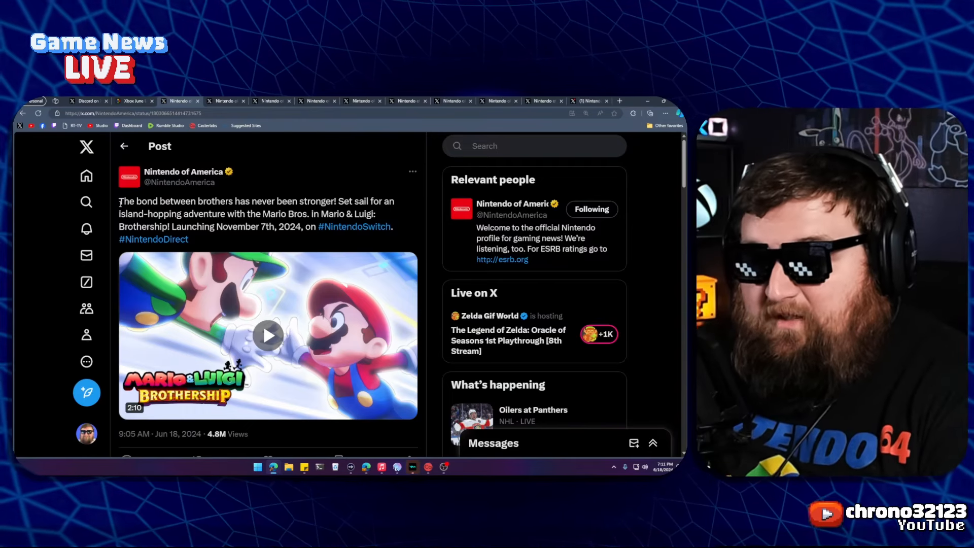
pyautogui.click(223, 101)
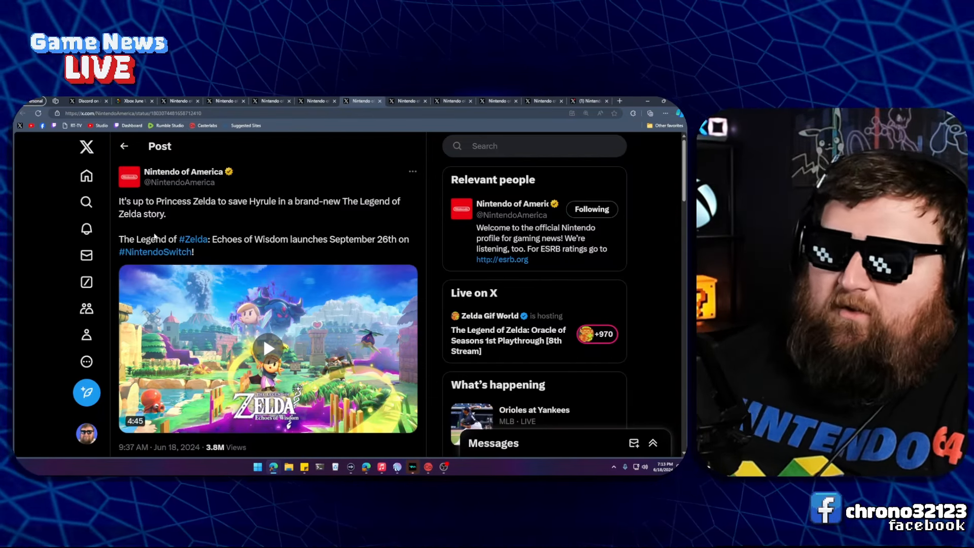
# Bring up Nintendo of America's Legend of Zelda: Echoes of Wisdom box art reveal post
pyautogui.scroll(-3)
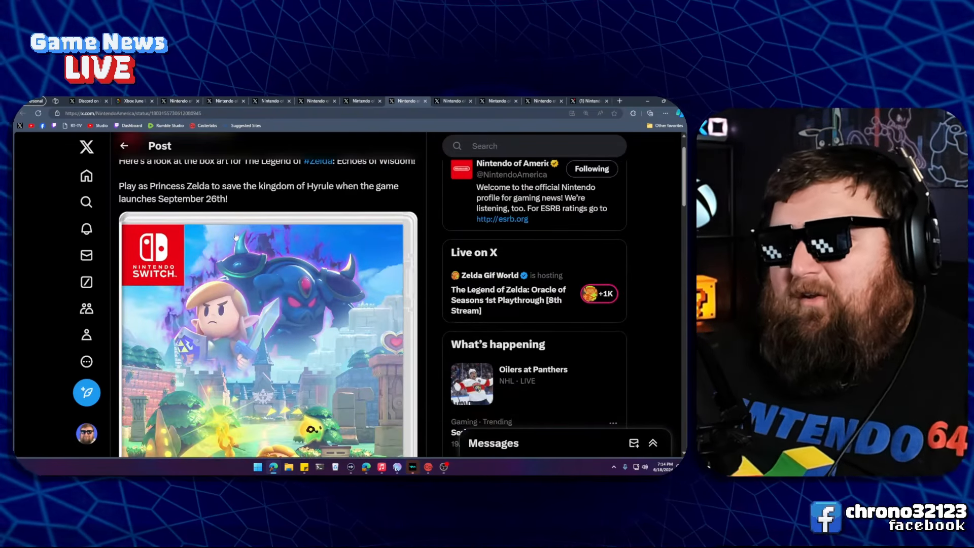
# Scroll the Echoes of Wisdom box art down to the lower part showing Princess Zelda
pyautogui.scroll(-3)
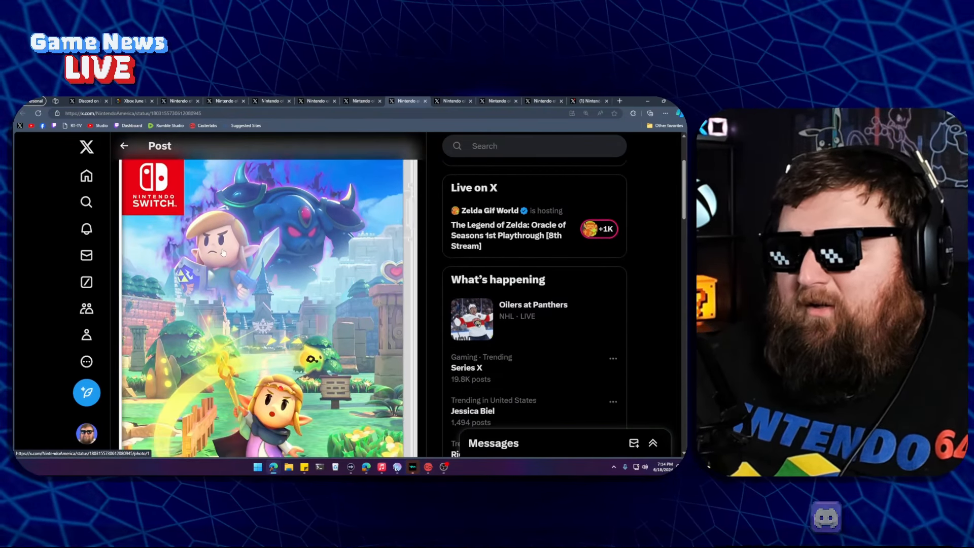
pyautogui.scroll(-3)
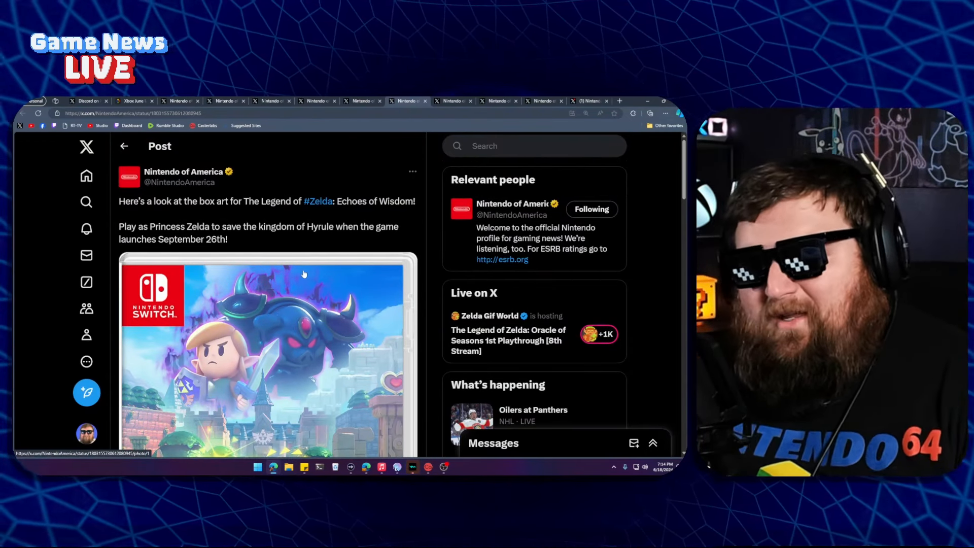
pyautogui.scroll(-3)
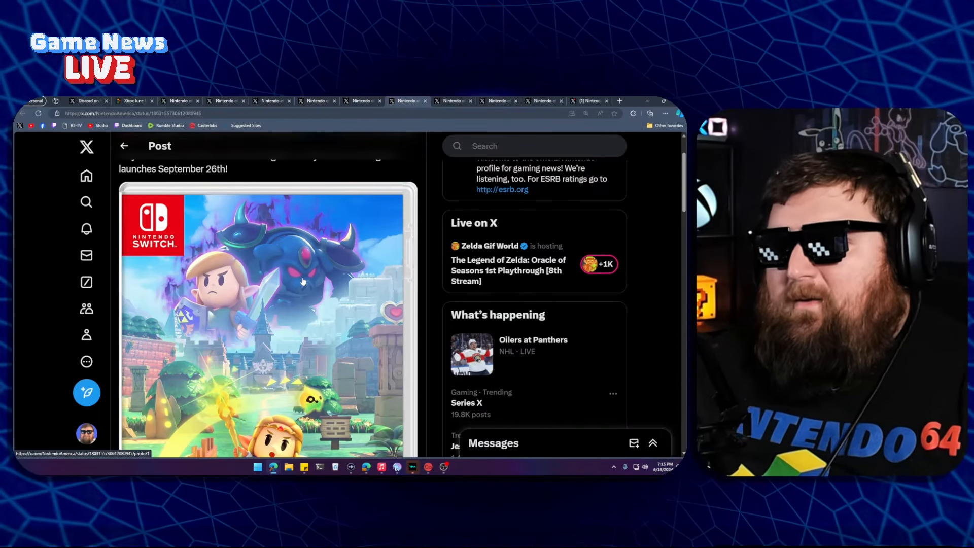
pyautogui.scroll(-3)
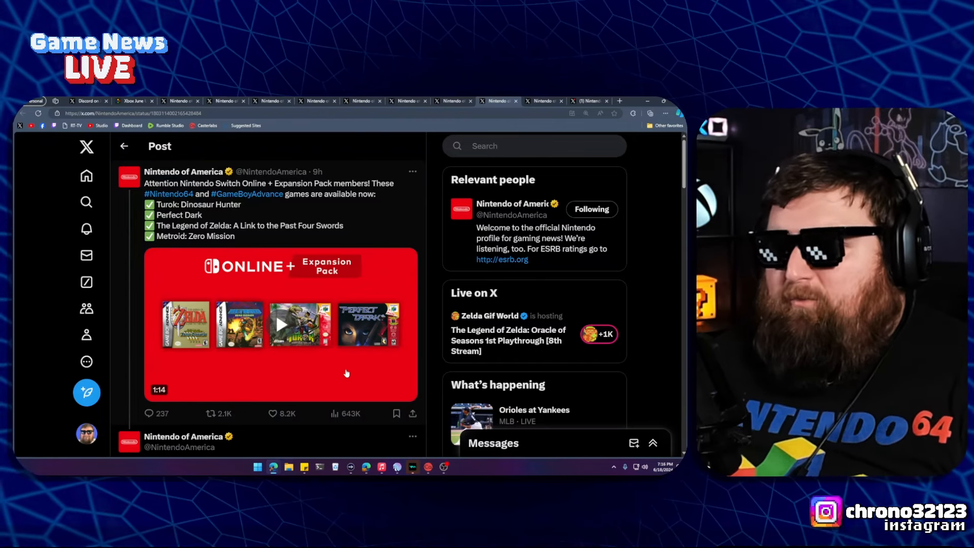
# Scroll to the follow-up tweet about Perfect Dark and Turok joining the MATURE 17+ Nintendo 64 collection
pyautogui.scroll(-3)
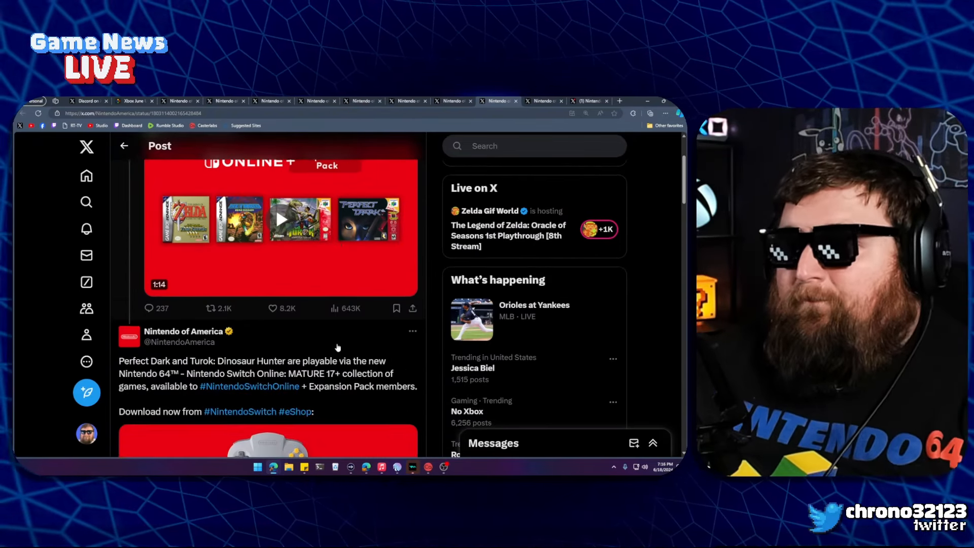
pyautogui.scroll(-3)
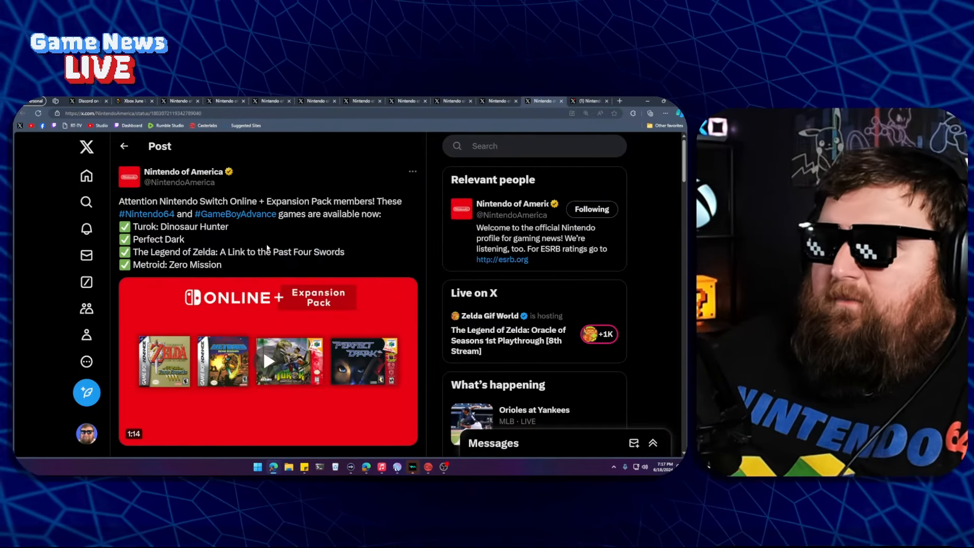
pyautogui.scroll(-3)
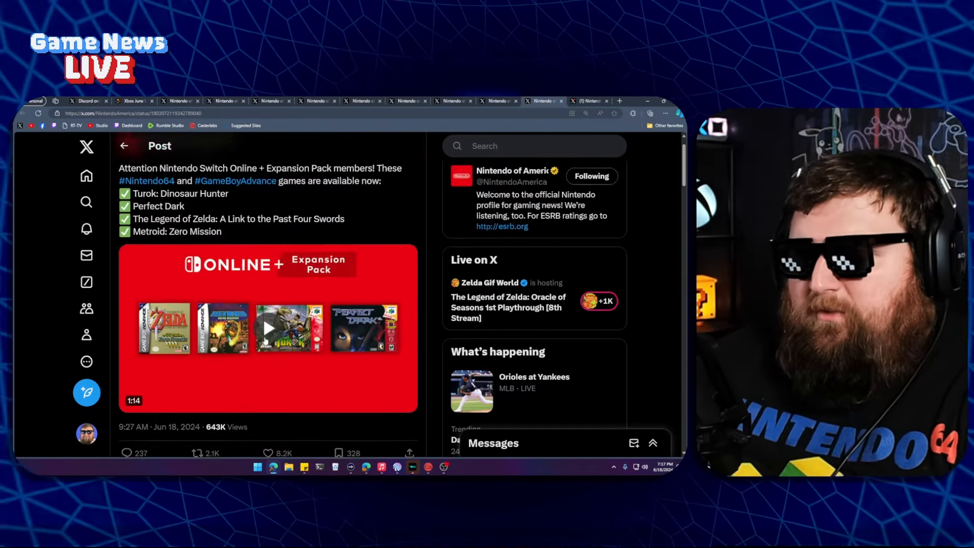